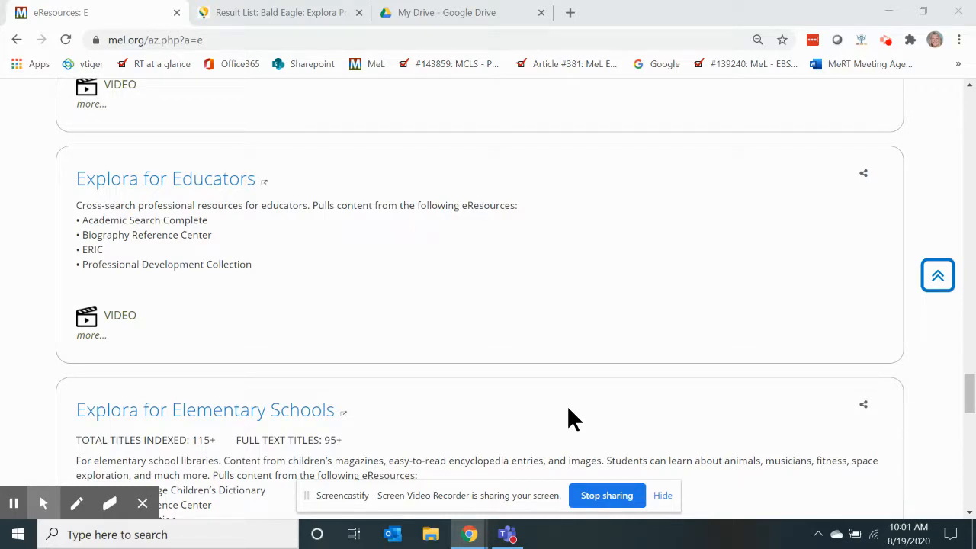
{"action": "mouse_move", "coordinate": [465, 414]}
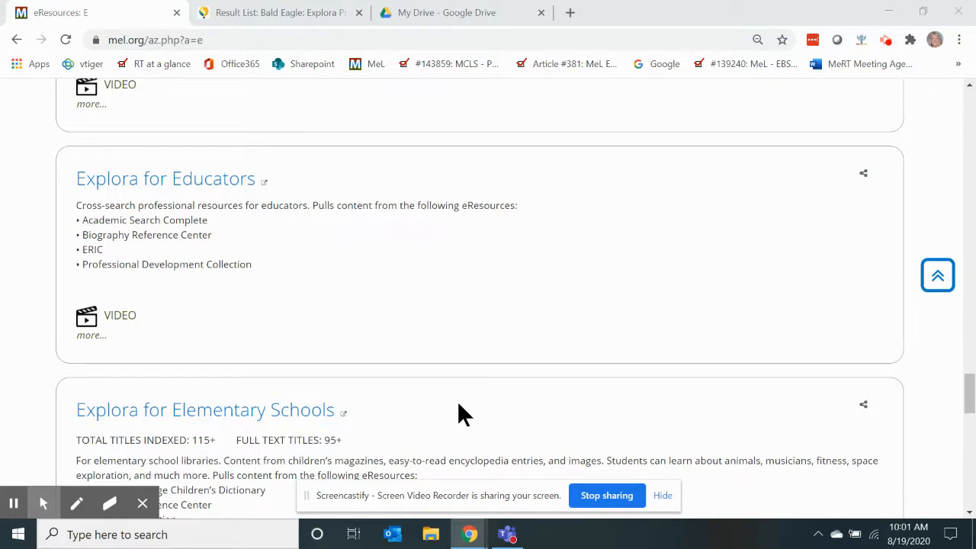
{"action": "mouse_move", "coordinate": [260, 440]}
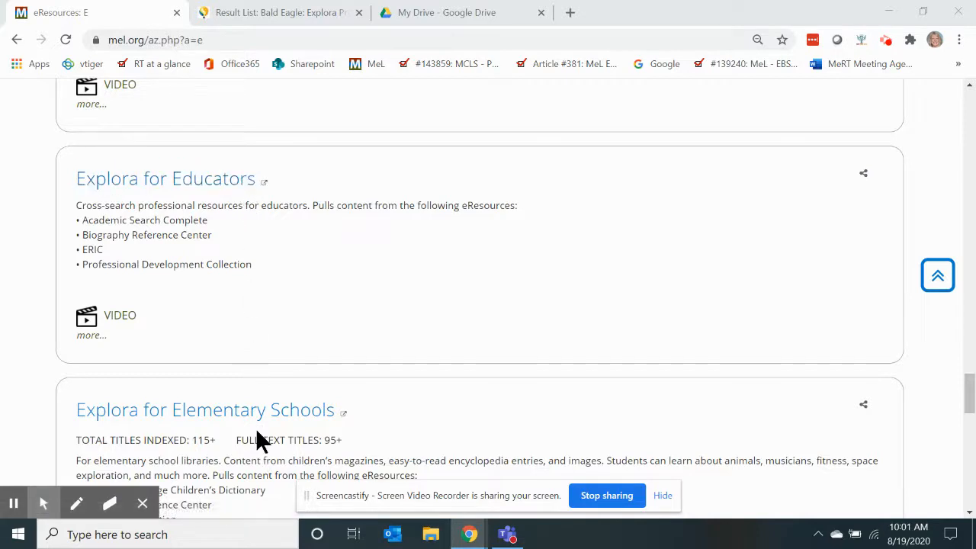
{"action": "mouse_move", "coordinate": [150, 409]}
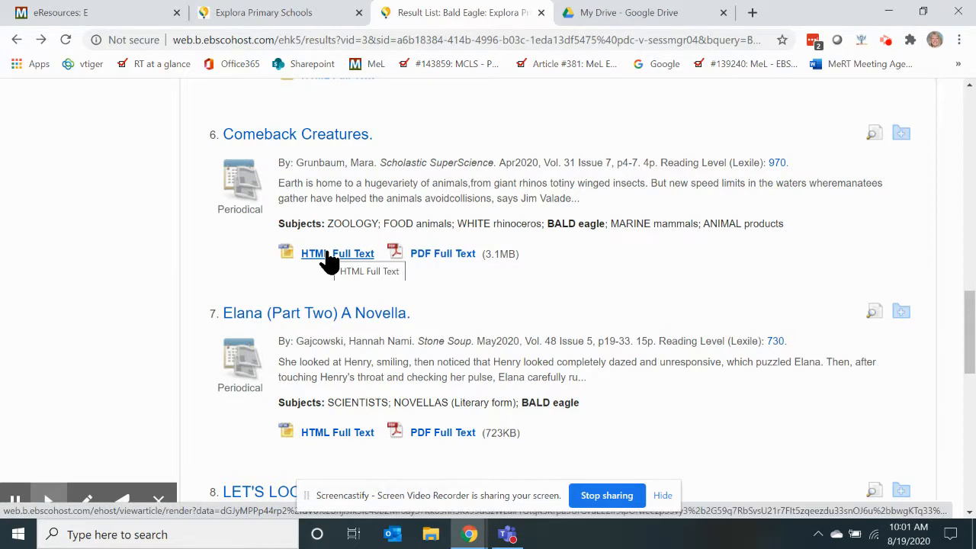
{"action": "mouse_move", "coordinate": [443, 253]}
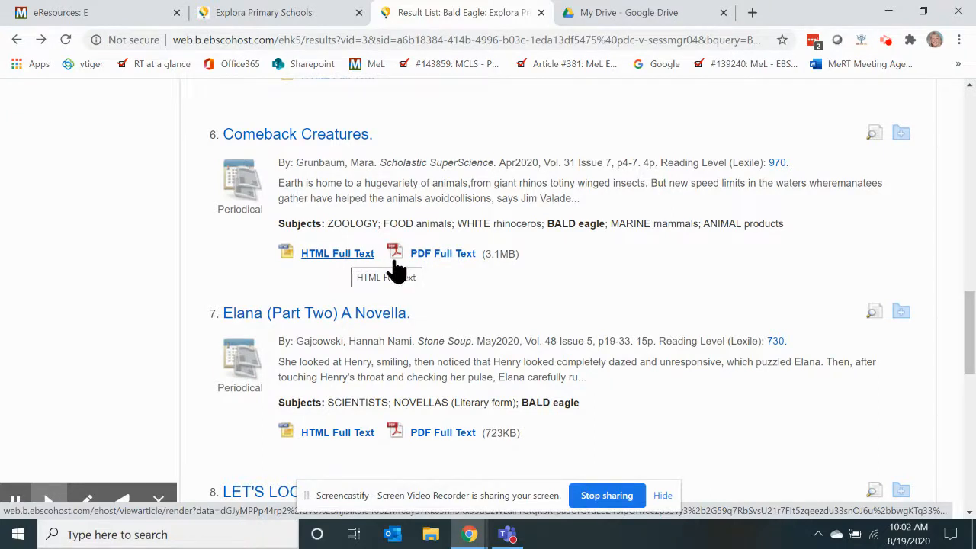
{"action": "mouse_move", "coordinate": [439, 263]}
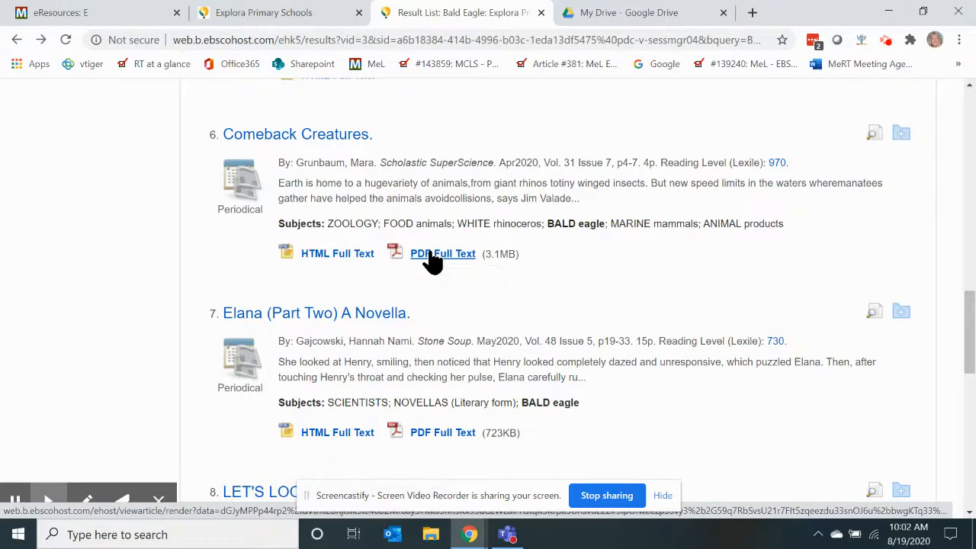
Request the PDF Full Text of result 6, Comeback Creatures, from the Bald Eagle results
{"action": "left_click", "coordinate": [443, 254]}
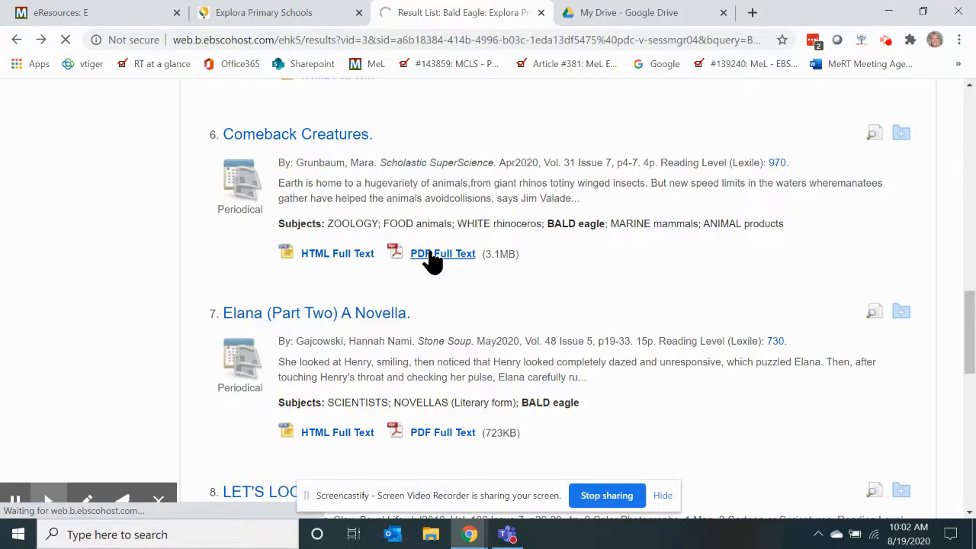
Save the open Comeback Creatures PDF to Google Drive and dismiss the confirmation
{"action": "left_click", "coordinate": [442, 253]}
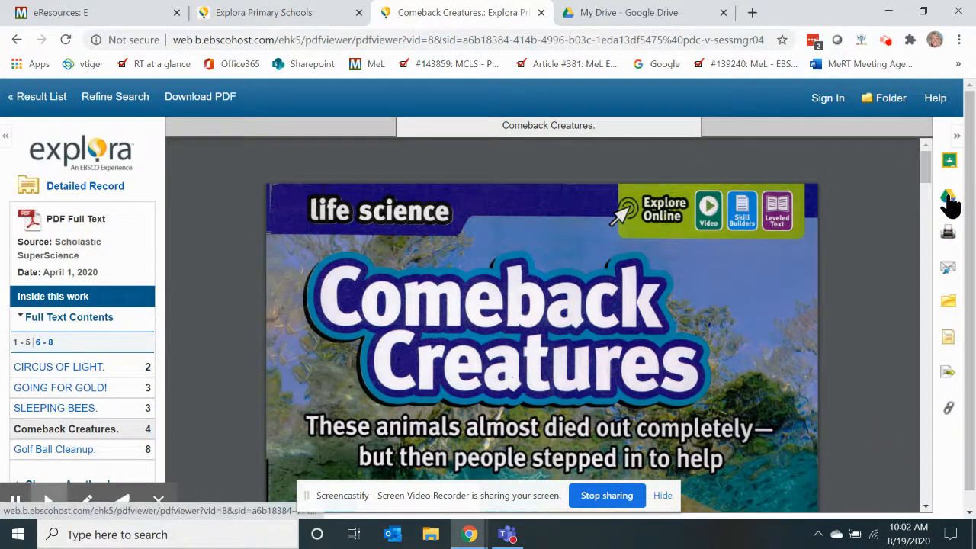
{"action": "mouse_move", "coordinate": [950, 198]}
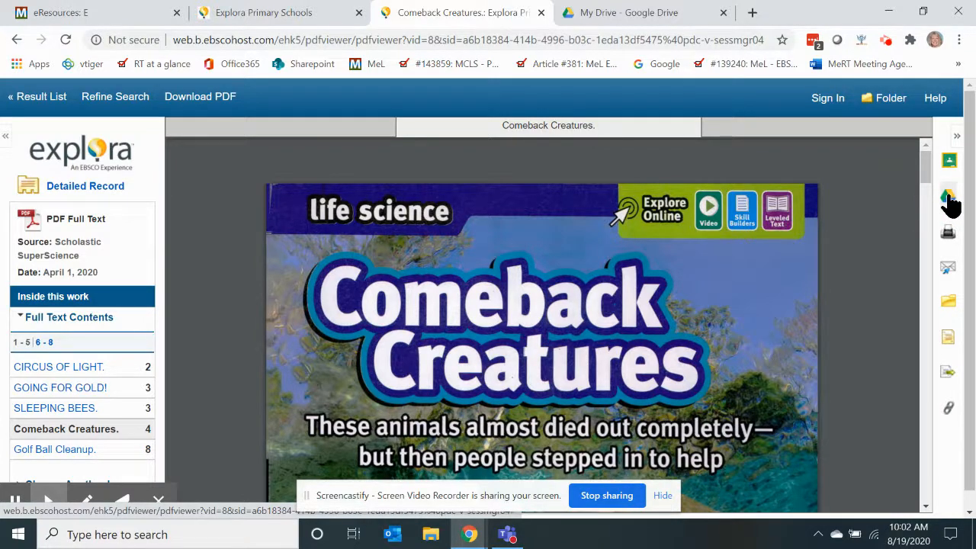
{"action": "left_click", "coordinate": [948, 197]}
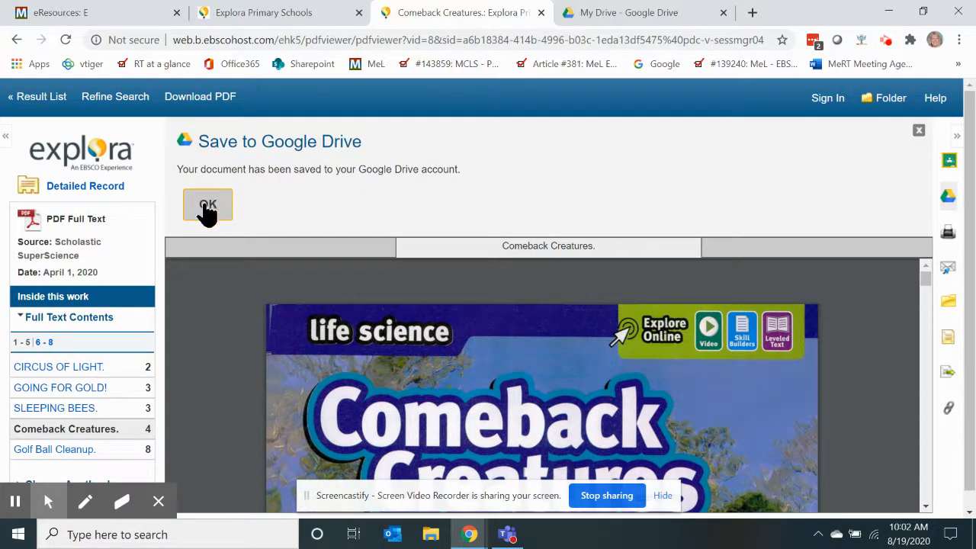
{"action": "left_click", "coordinate": [208, 206]}
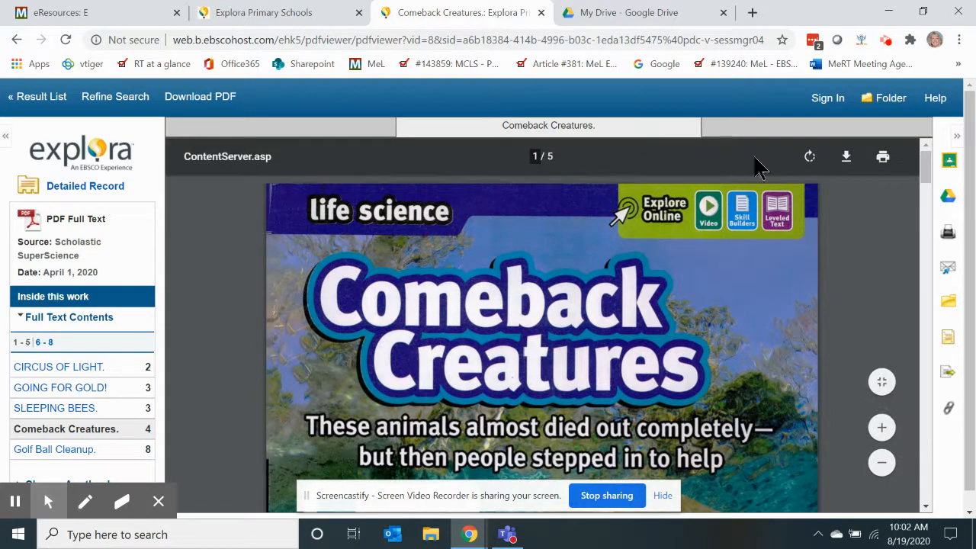
Reload My Drive and confirm the ComebackCreatures PDF appears first in Quick Access
{"action": "left_click", "coordinate": [643, 12]}
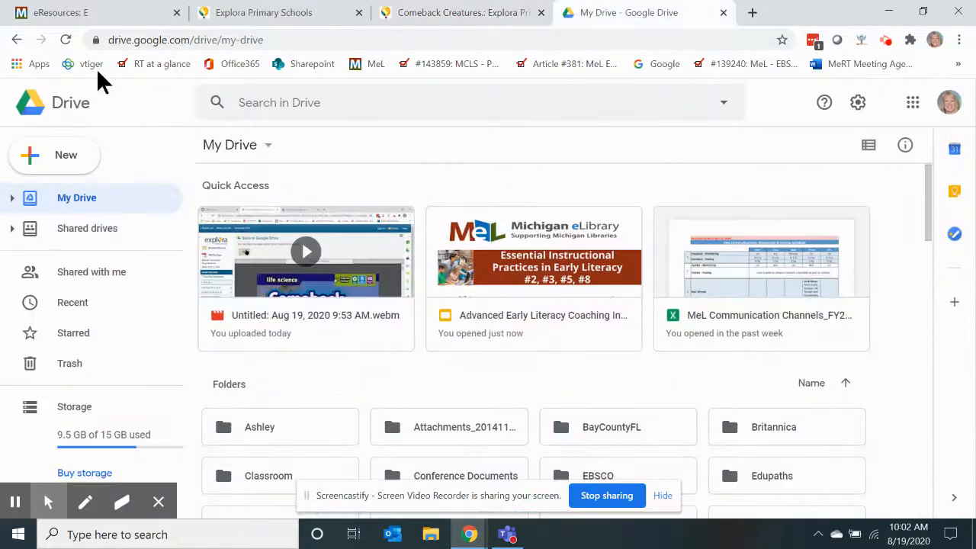
{"action": "left_click", "coordinate": [65, 40]}
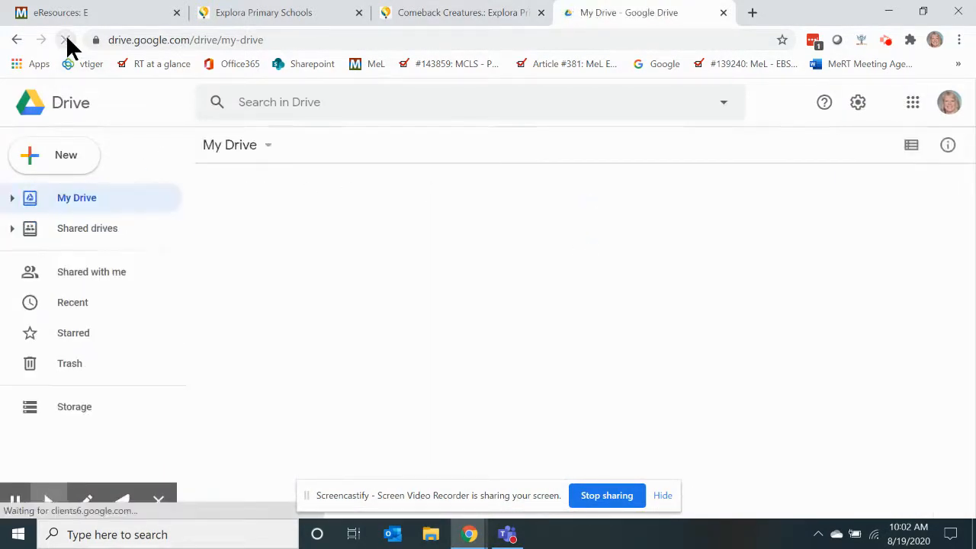
{"action": "left_click", "coordinate": [65, 40]}
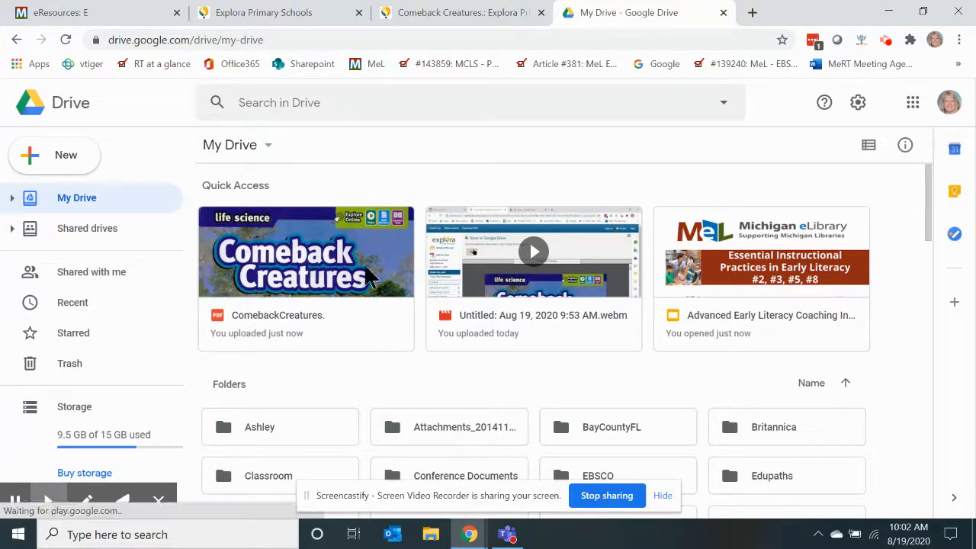
{"action": "scroll", "scroll_direction": "down", "scroll_amount": 3}
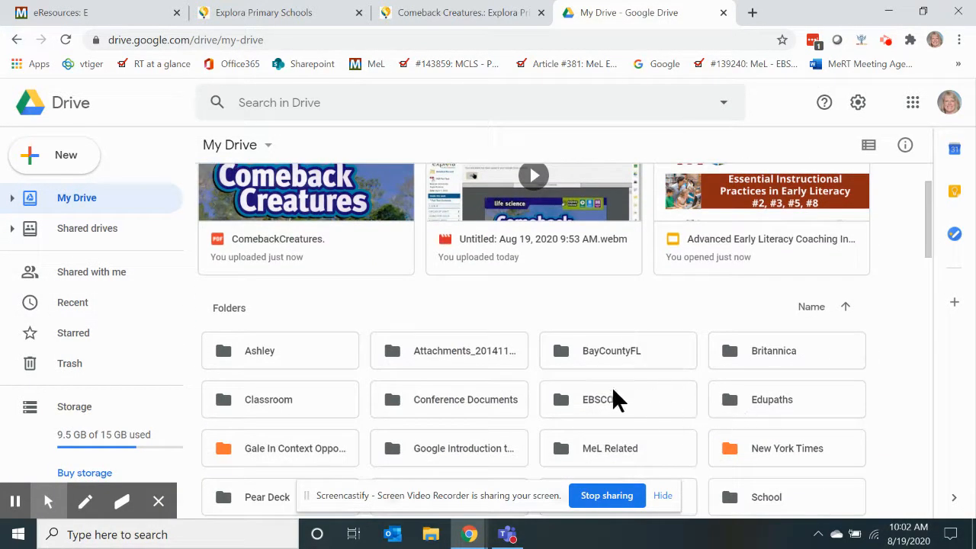
{"action": "mouse_move", "coordinate": [602, 405]}
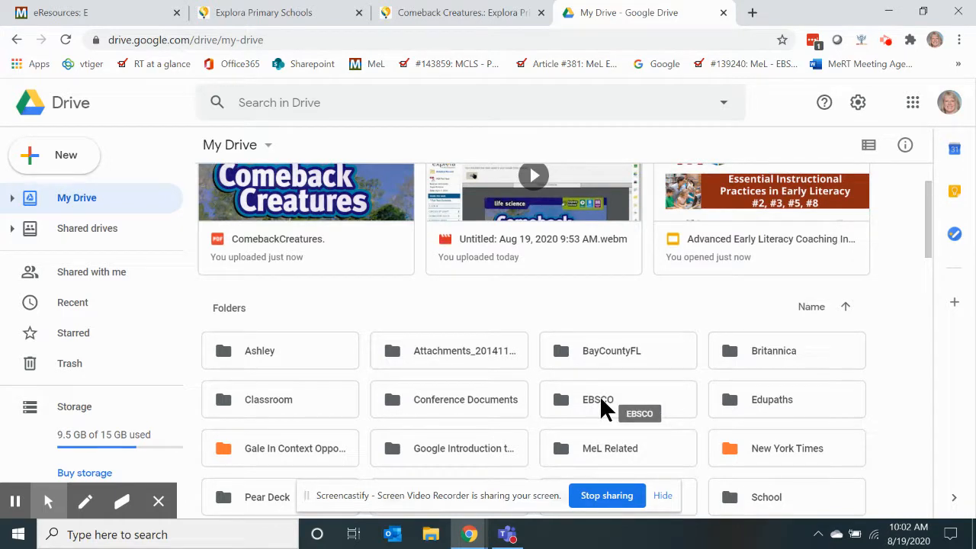